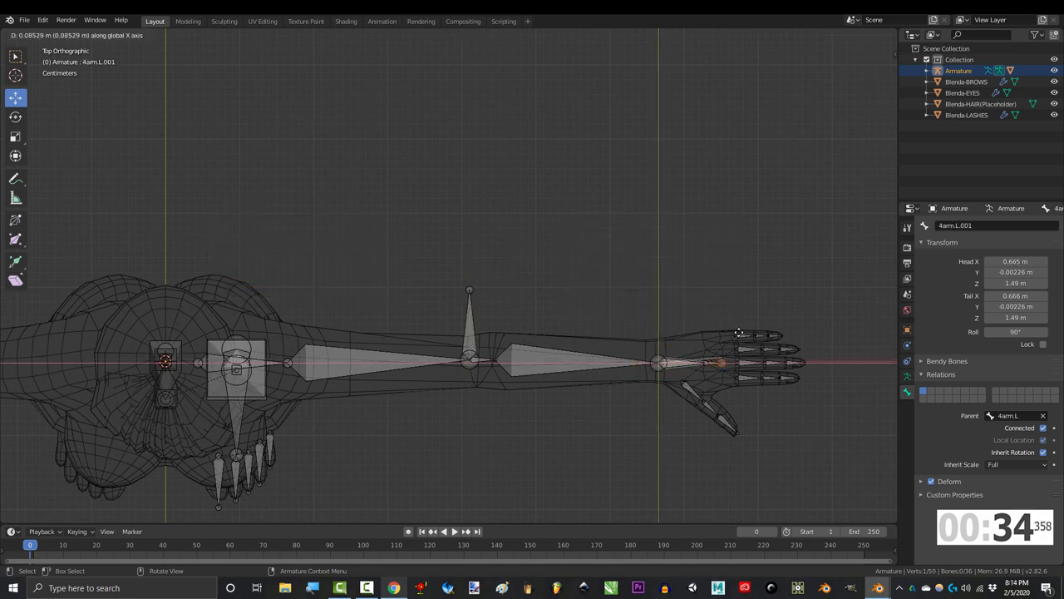
Step: Clear the wrist control bone's parent so it moves independently of the arm
key("alt+p")
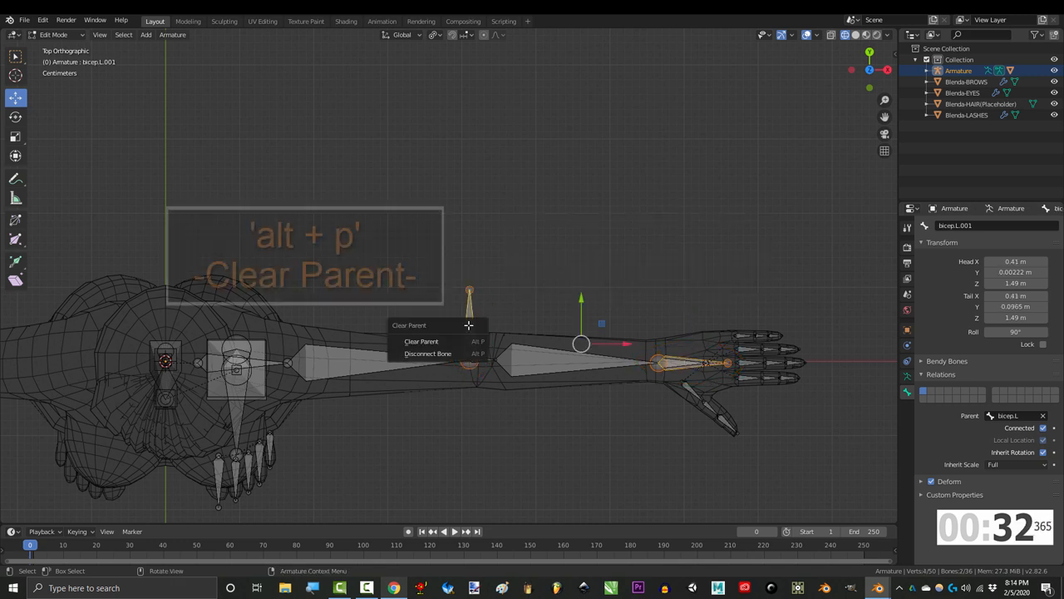
left_click(421, 341)
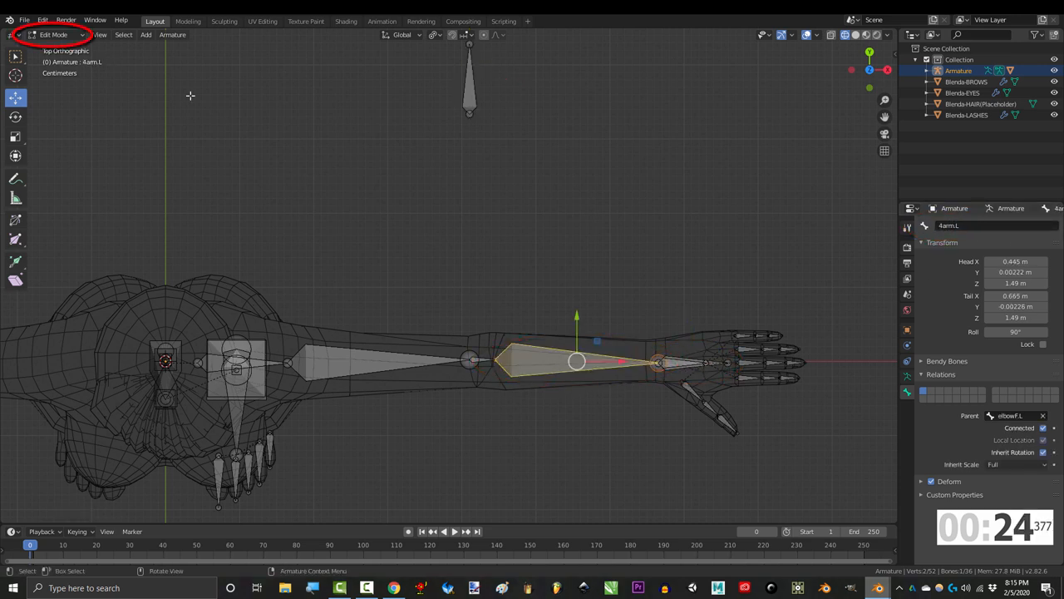
Step: In Pose Mode, target the forearm's IK constraint at the armature's hand control bone and adjust chain length
left_click(53, 33)
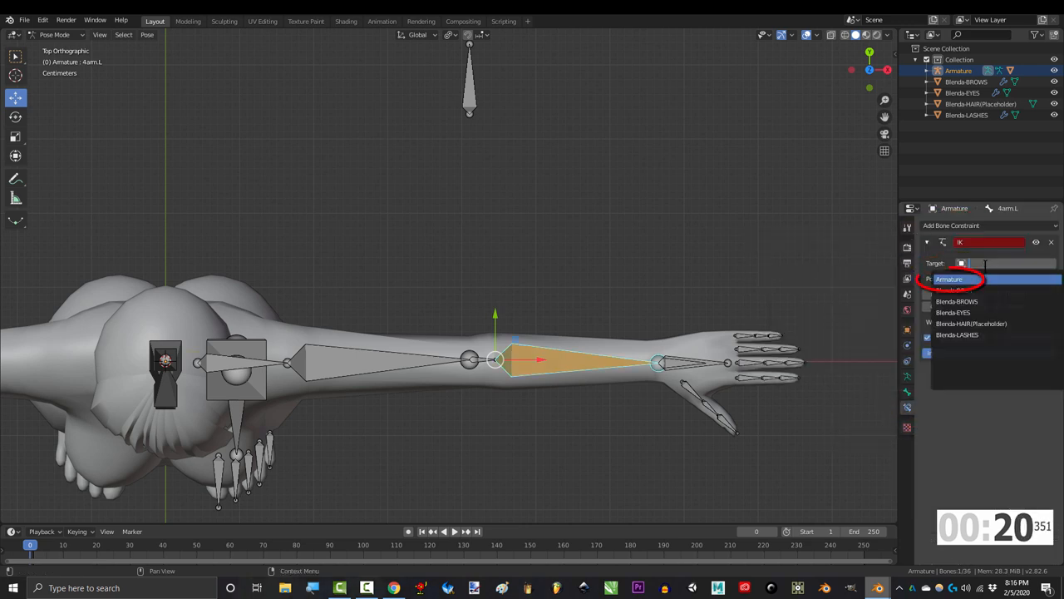
left_click(949, 280)
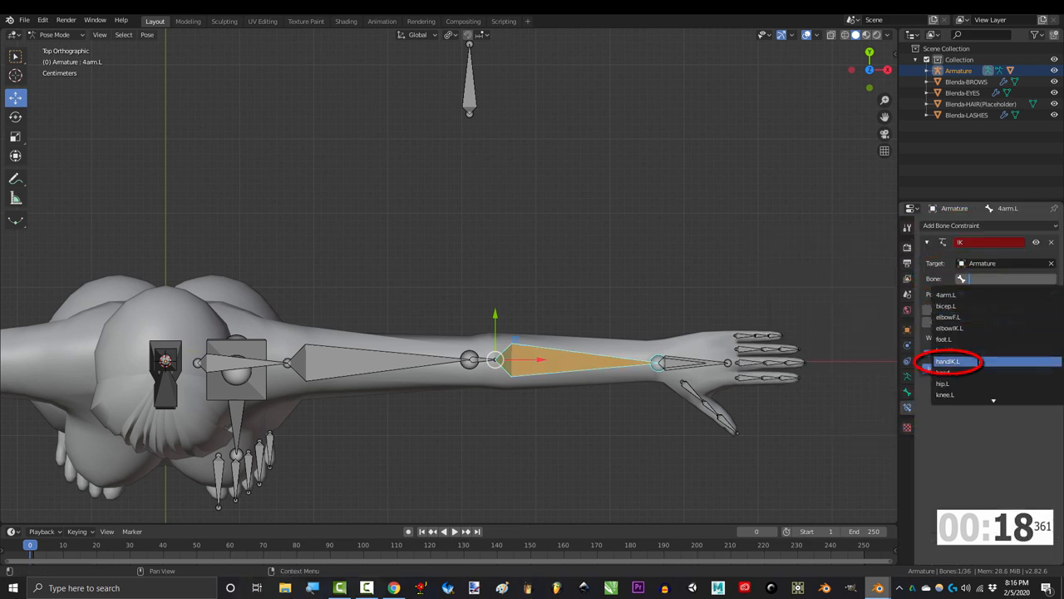
left_click(948, 361)
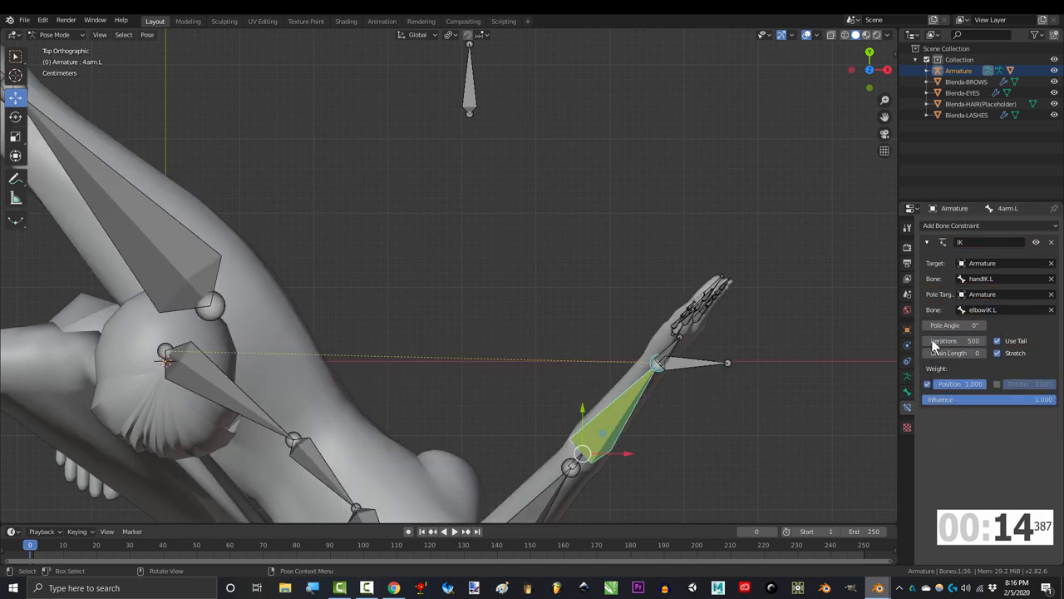
left_click(978, 352)
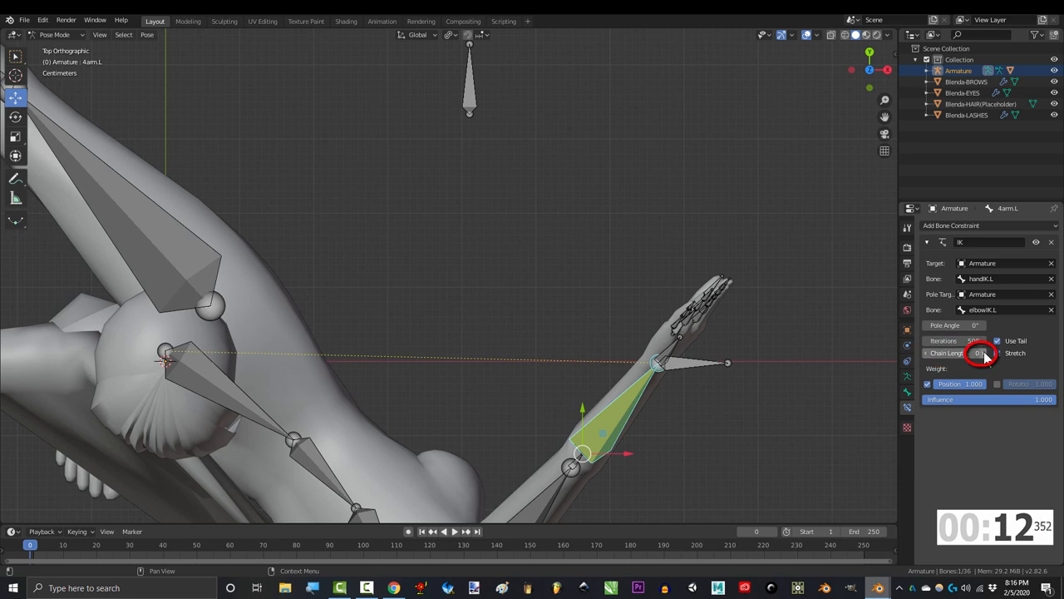